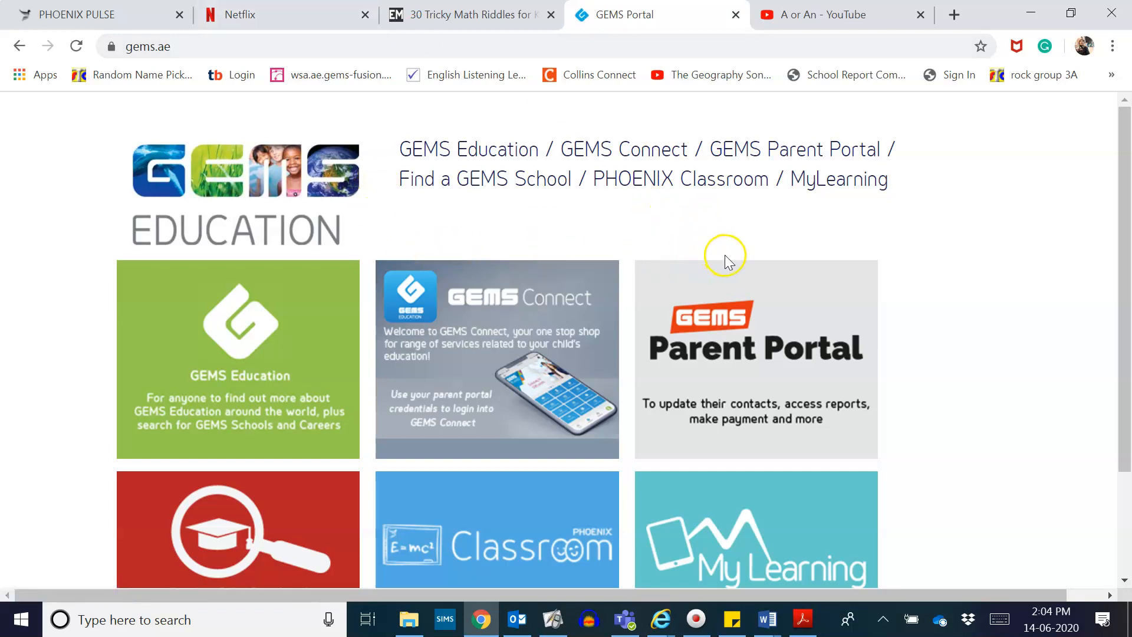
- Choose the Phoenix Classroom tile further down the GEMS portal page
scroll("down", 3)
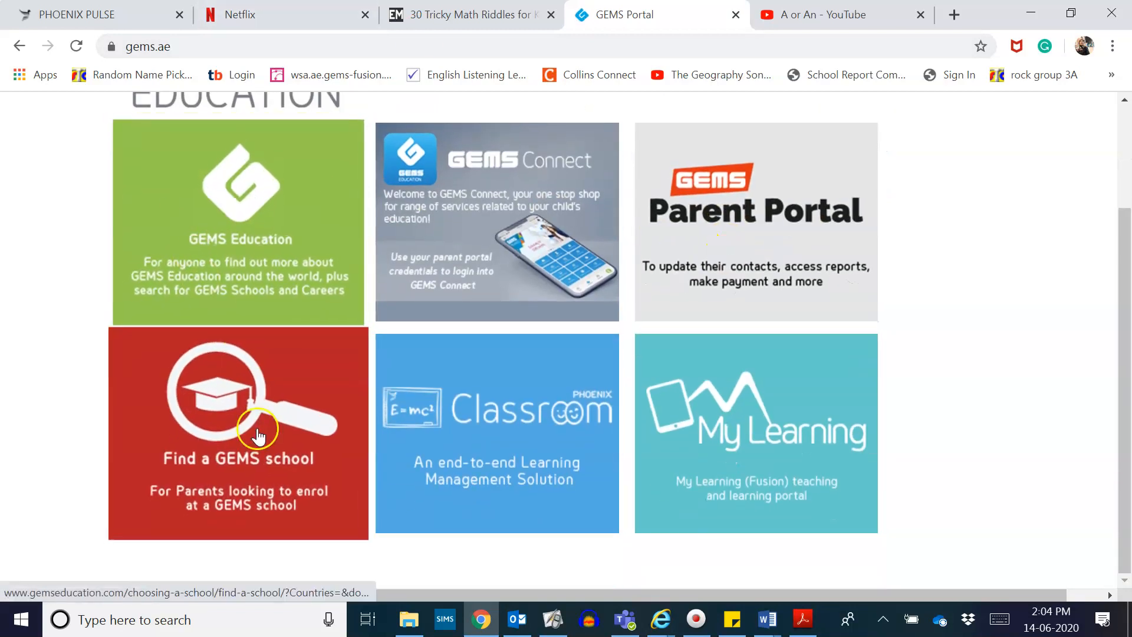
mouse_move(506, 422)
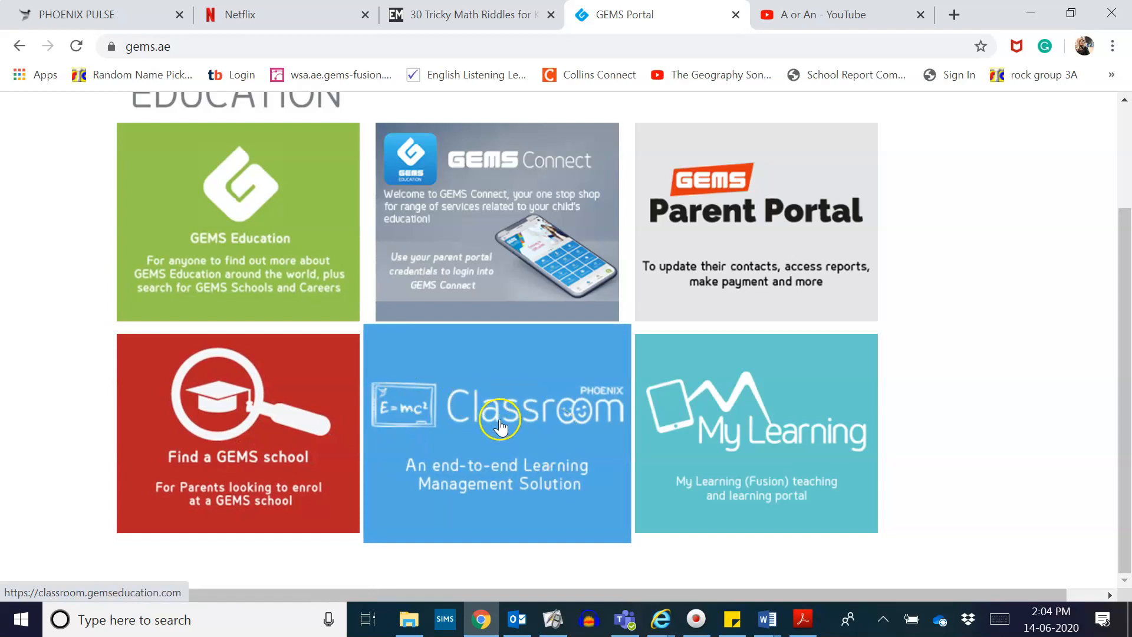
left_click(497, 433)
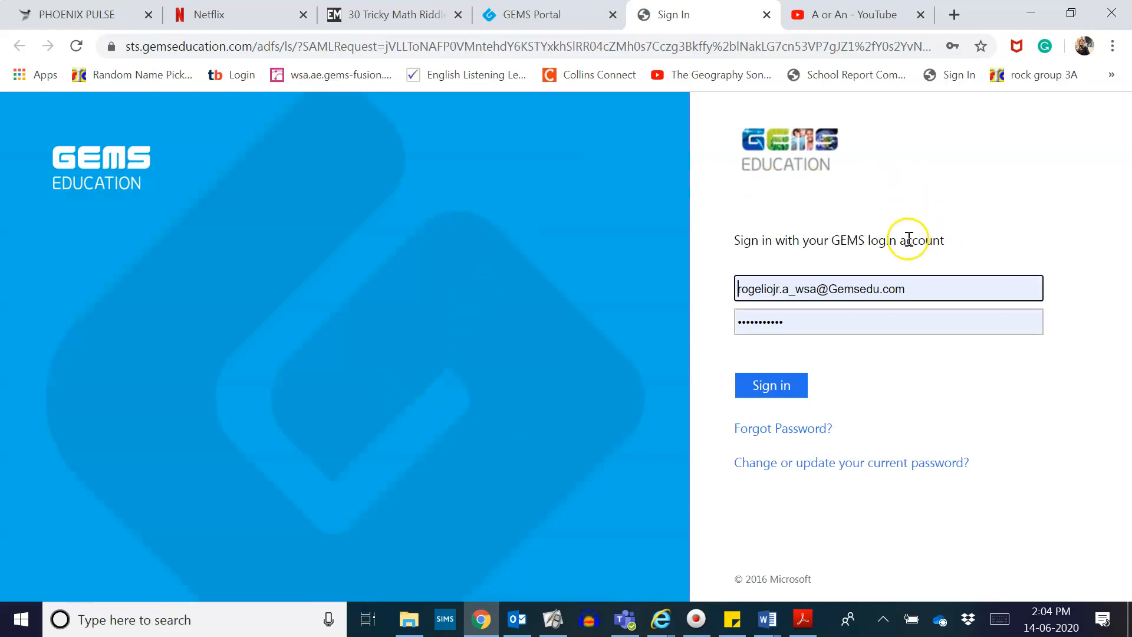
mouse_move(918, 345)
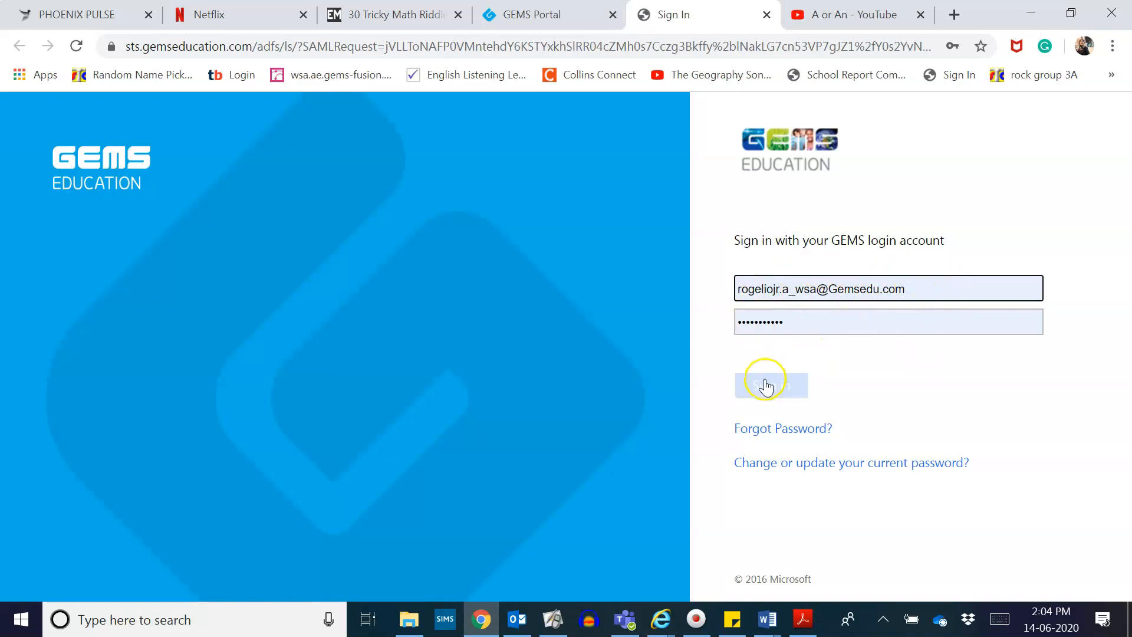
- Sign in with the pre-filled GEMS email and password
left_click(771, 383)
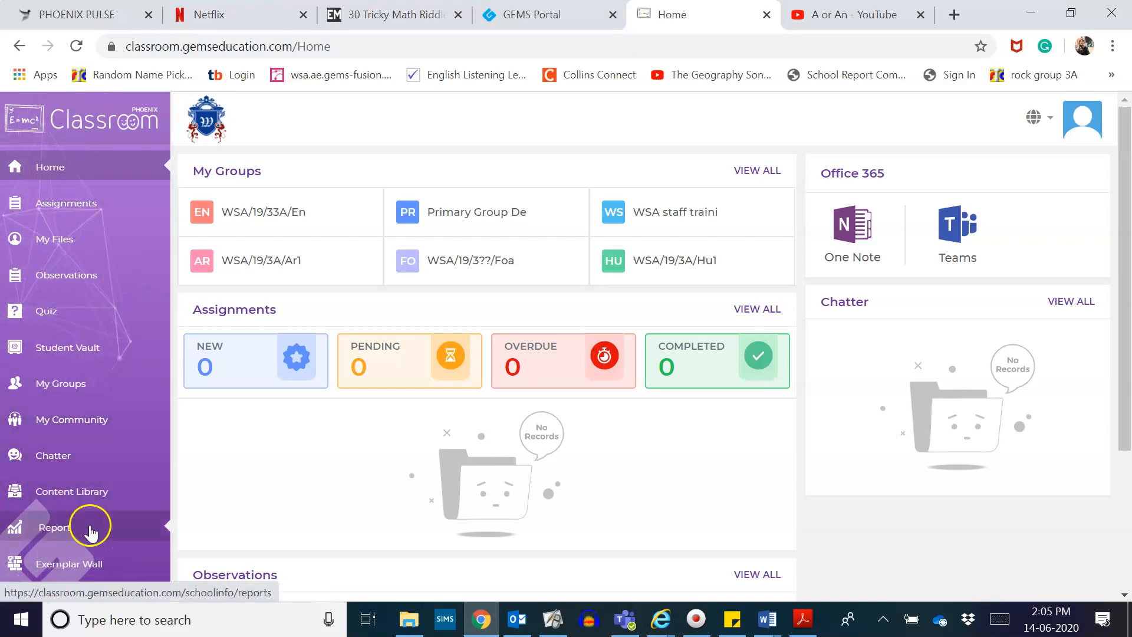
mouse_move(66, 202)
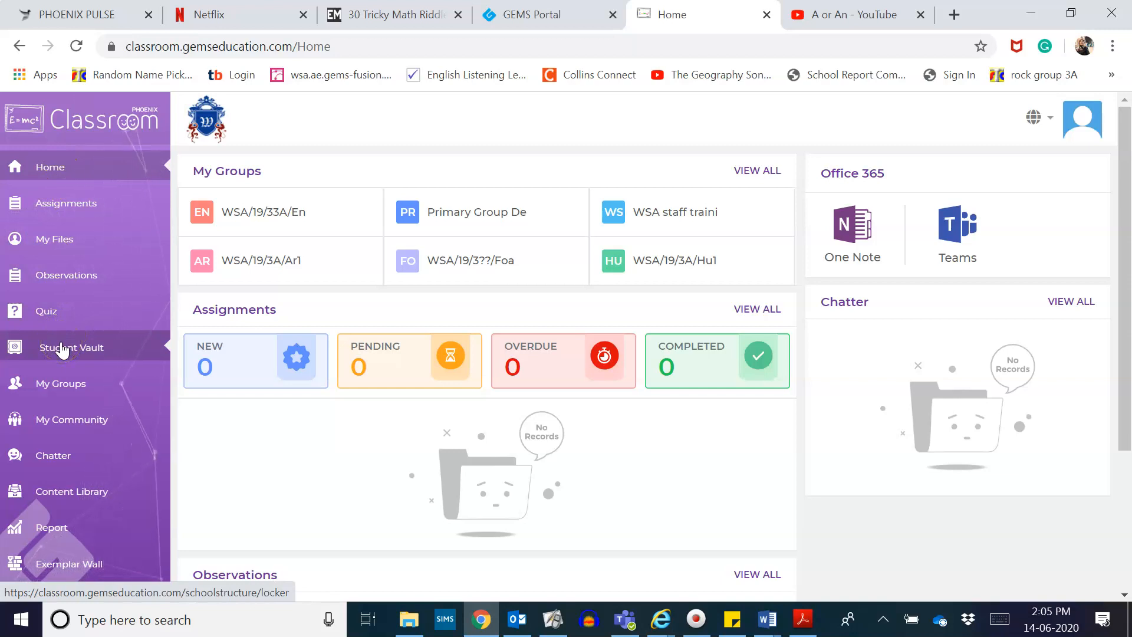
- Go to Student Vault from the left sidebar of the home dashboard
left_click(71, 346)
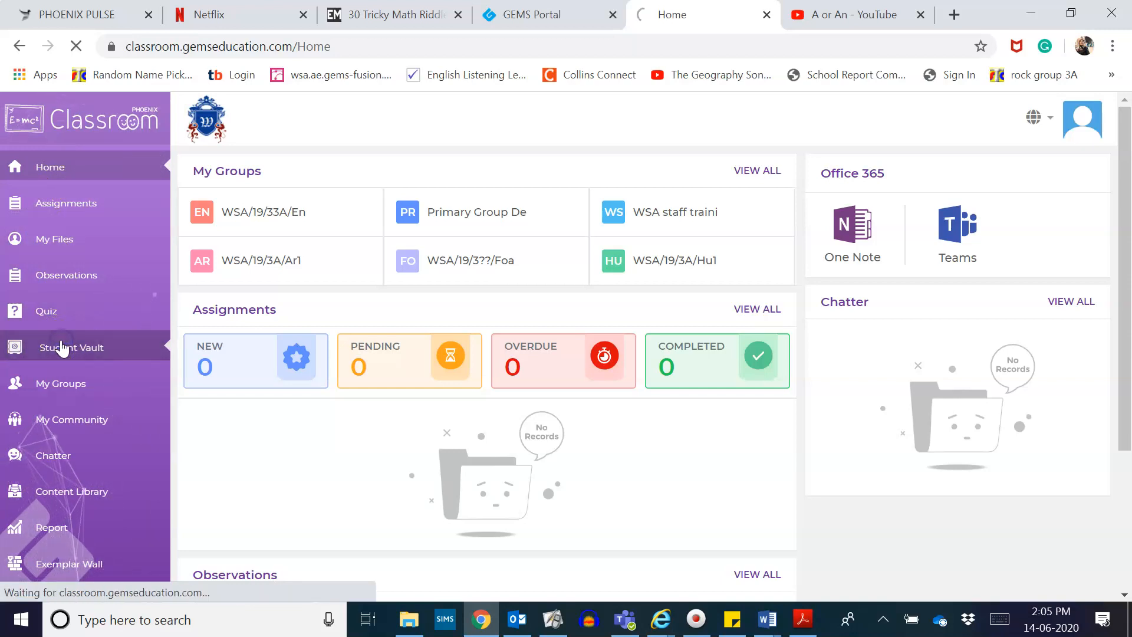
- Enter the first student's card in the class roster to reach their View Vault page
left_click(70, 346)
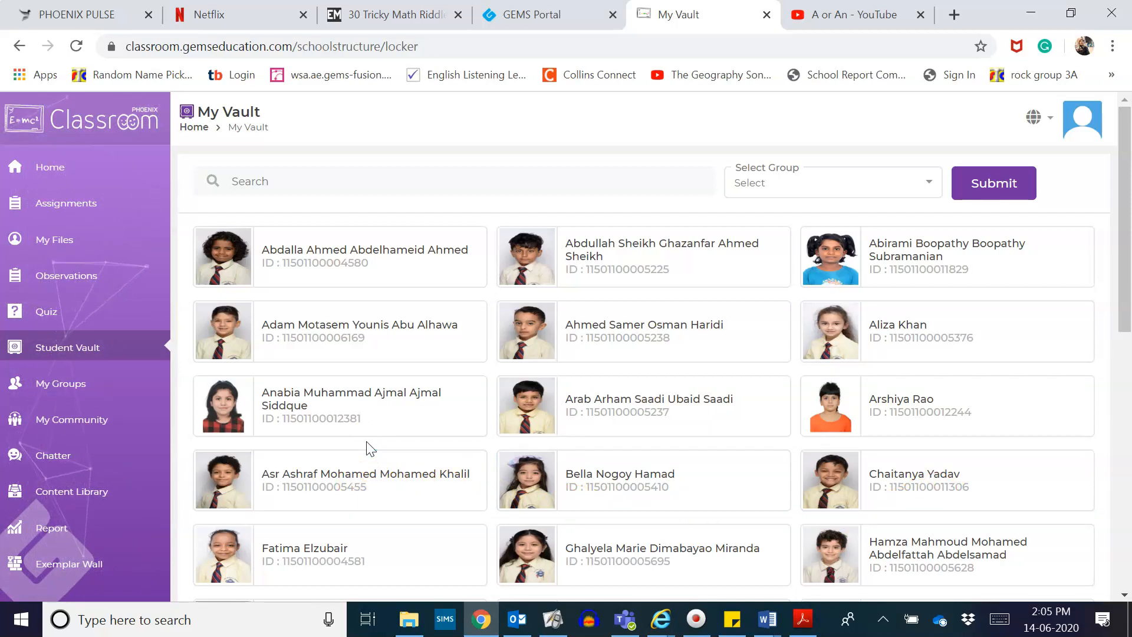
left_click(324, 262)
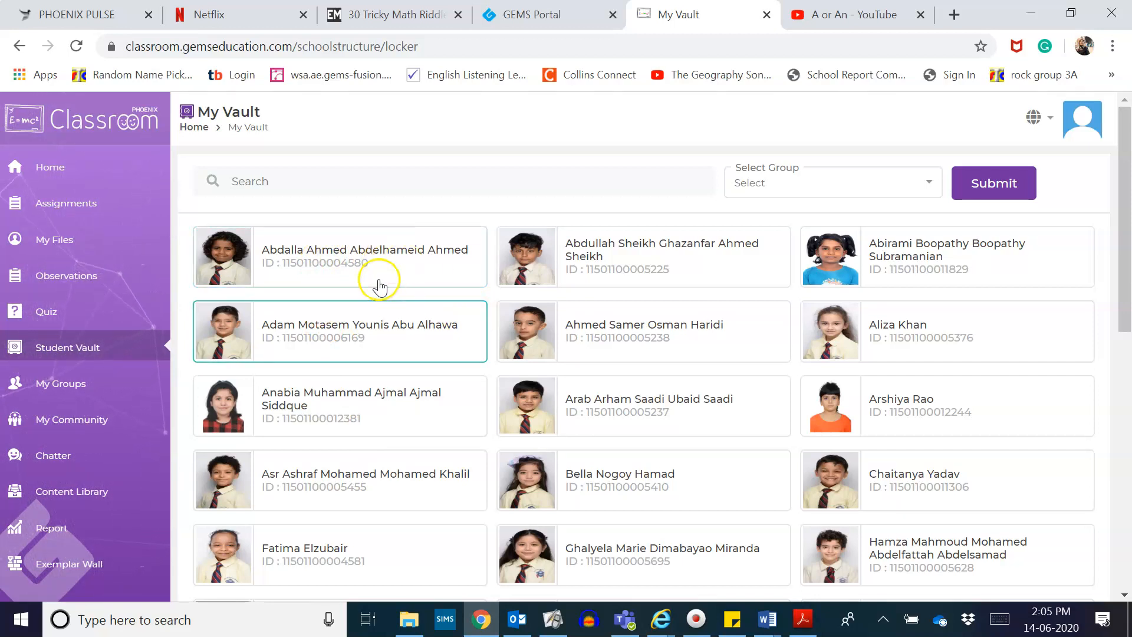
left_click(339, 256)
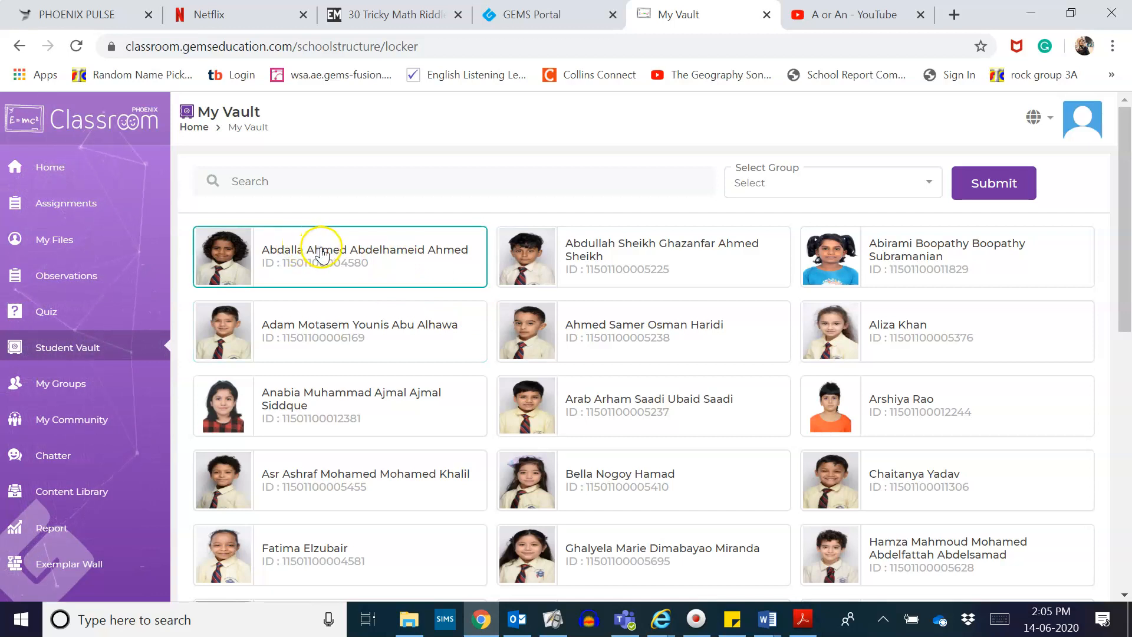
left_click(339, 256)
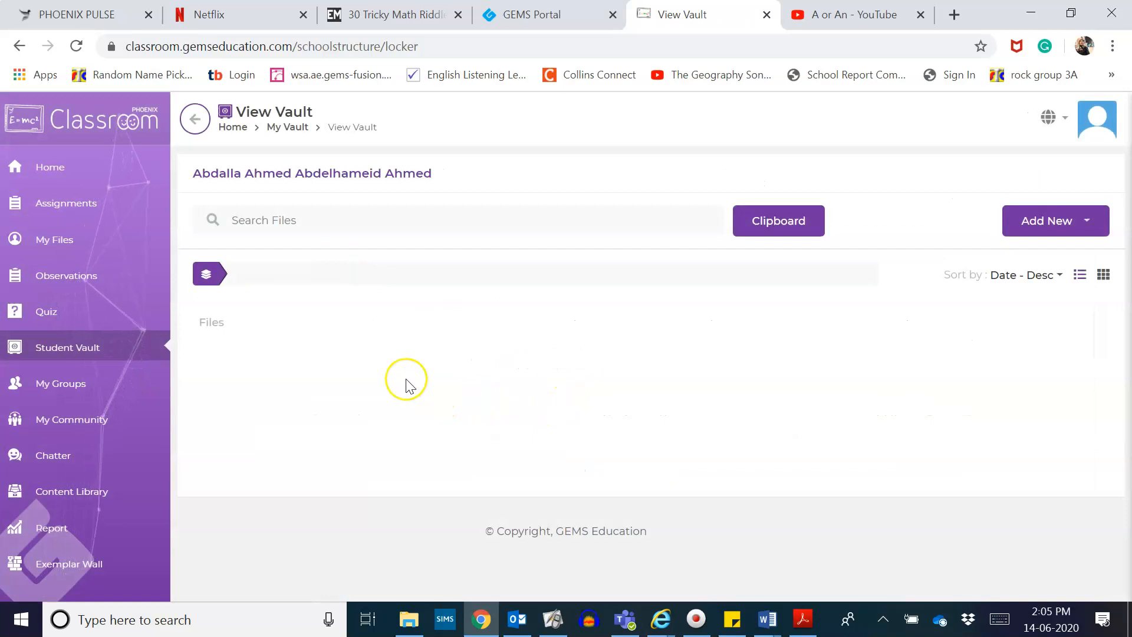
mouse_move(1020, 381)
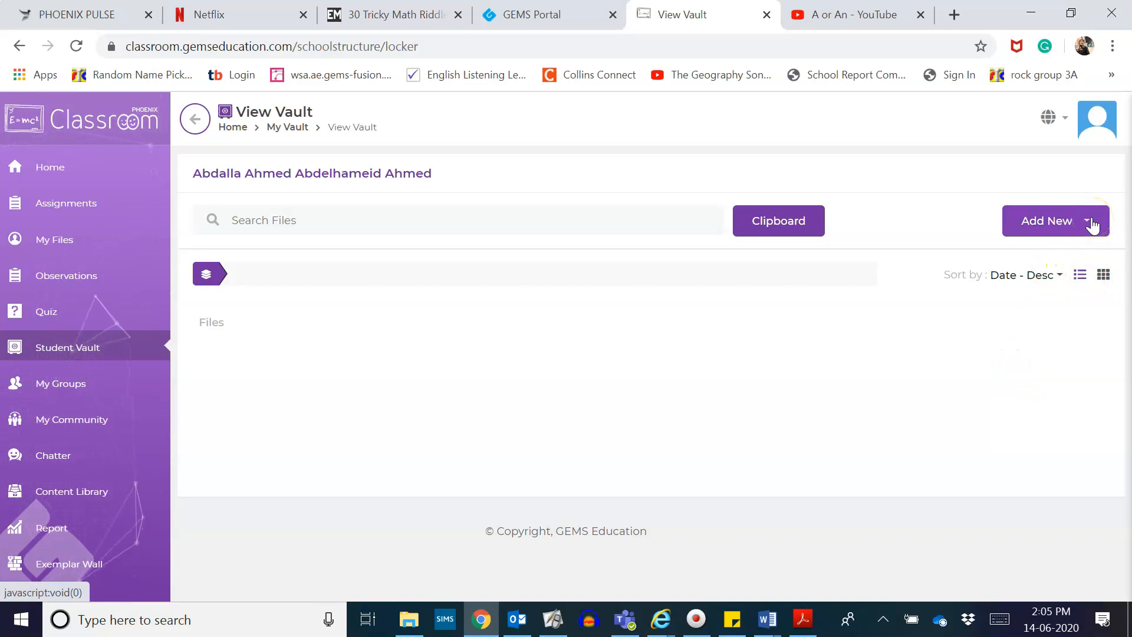
- Start adding a new File to the student's vault via Add New and Browse
left_click(1055, 220)
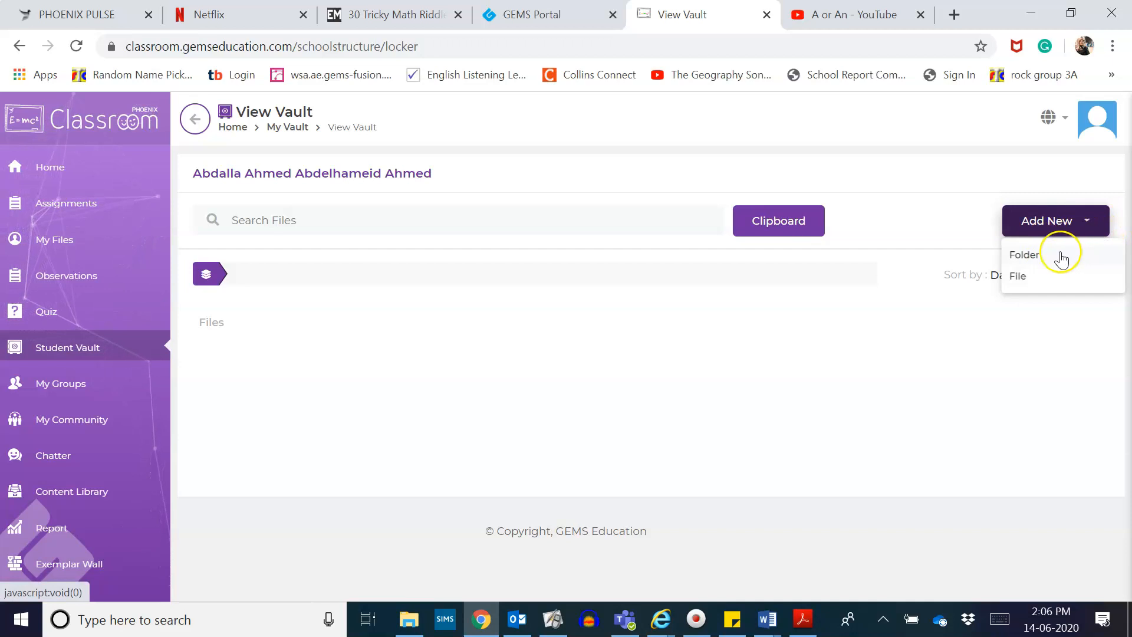
mouse_move(1045, 282)
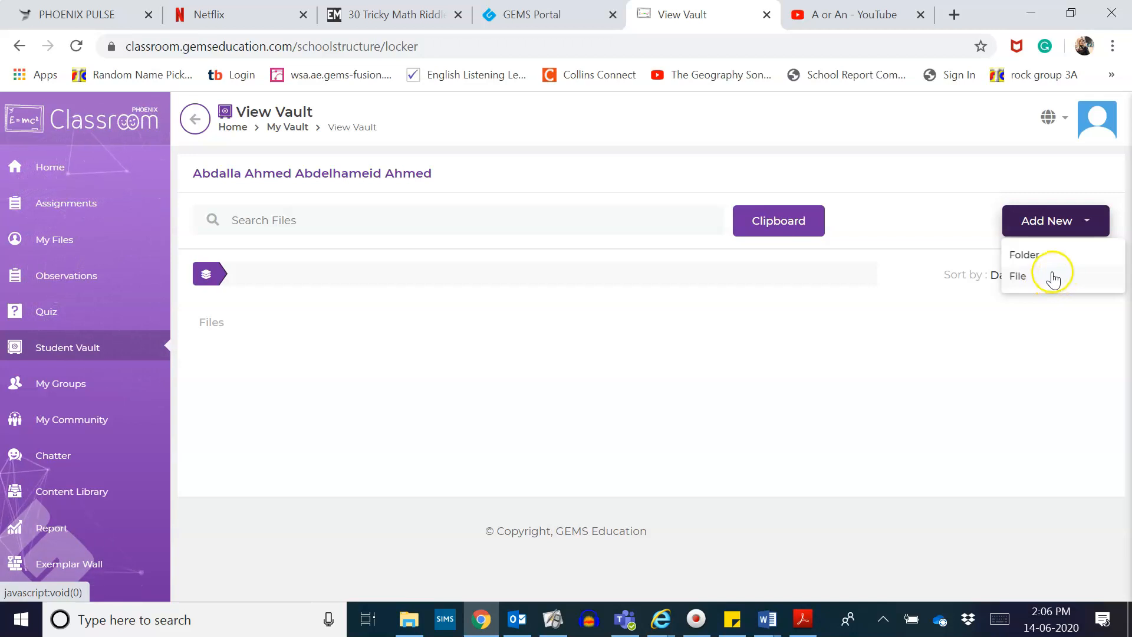
left_click(1018, 276)
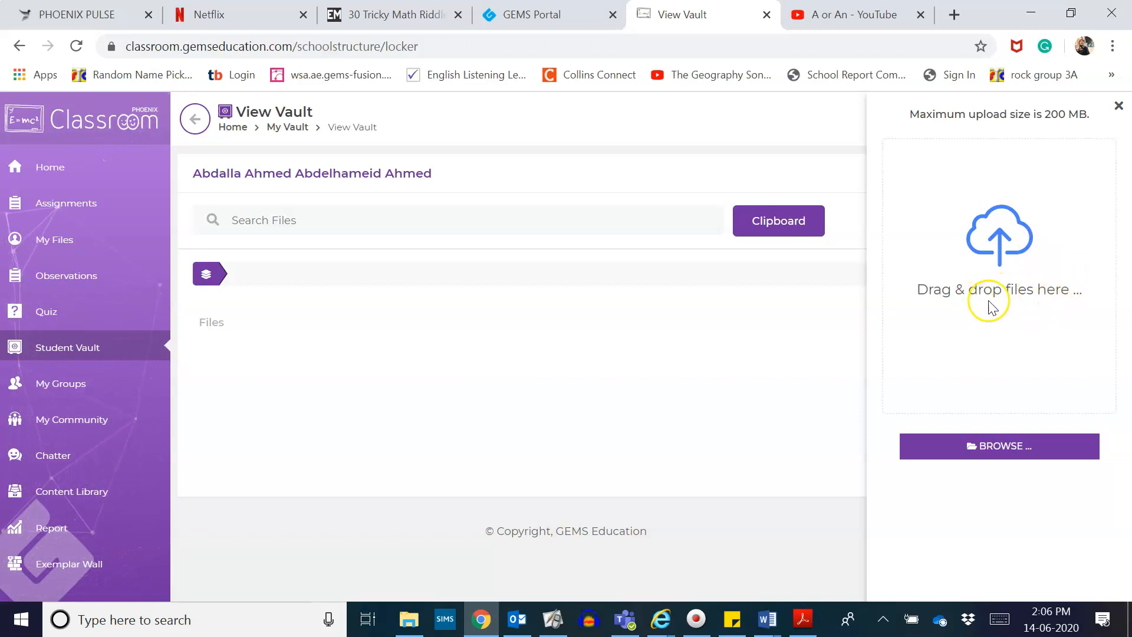
mouse_move(1021, 466)
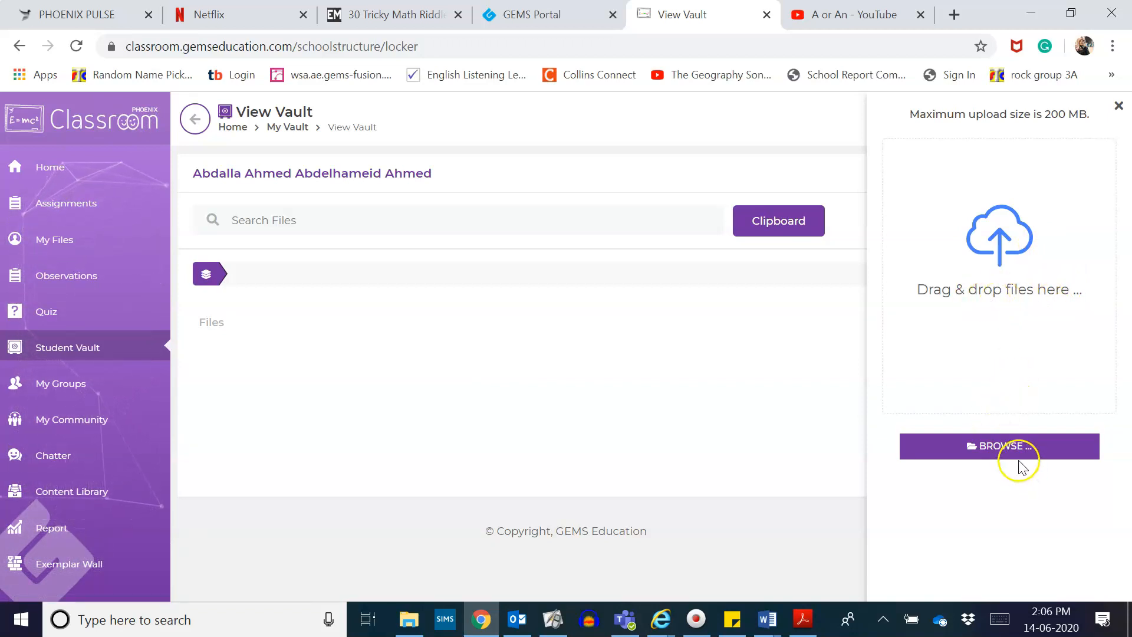
left_click(999, 445)
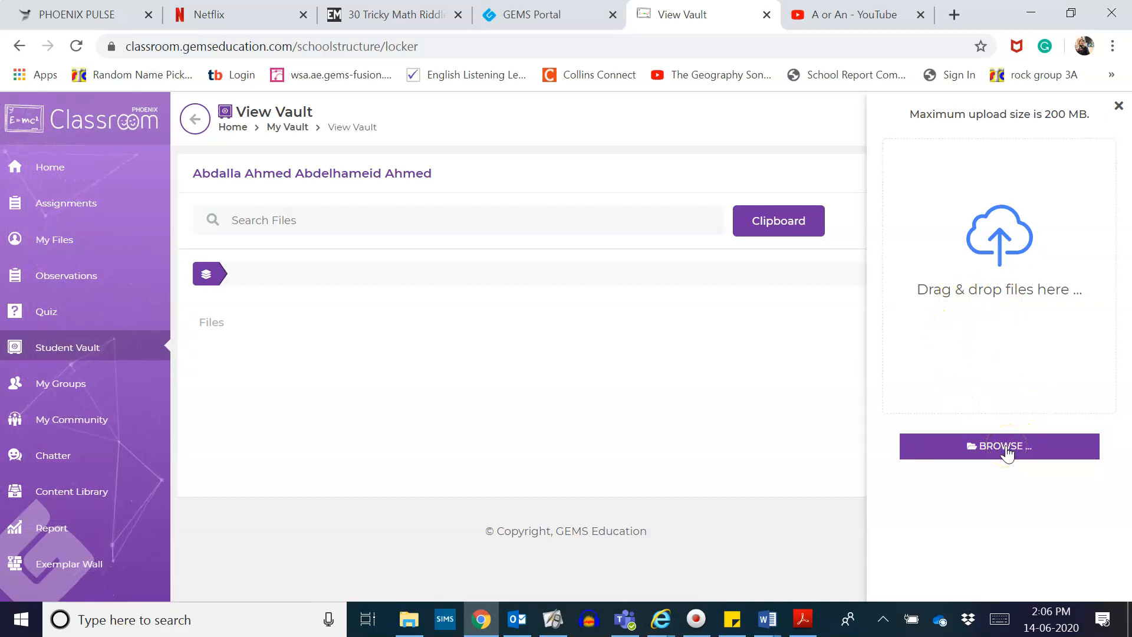
- Attach the student's Parent Report .pdf from the Year 3A Term 2 report folder
left_click(999, 445)
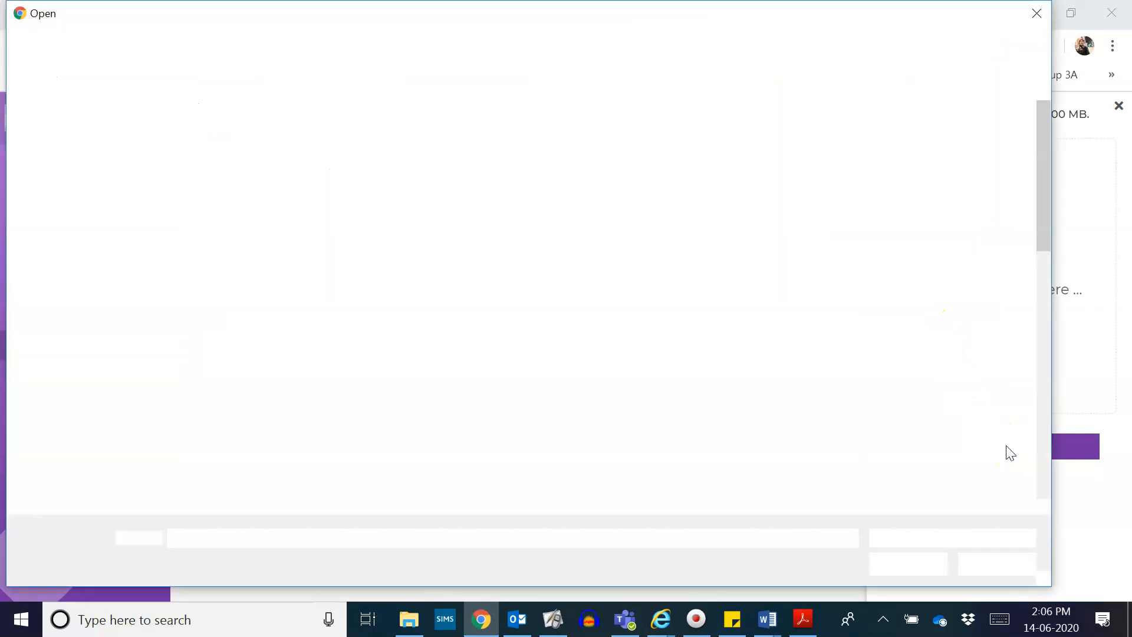
left_click(272, 275)
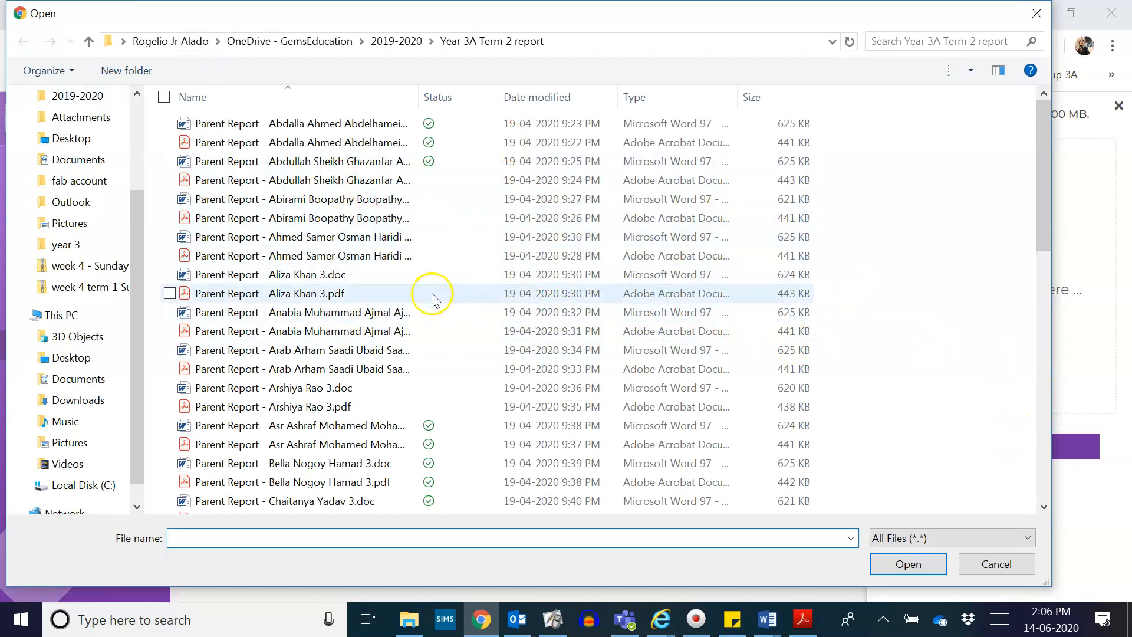
left_click(303, 256)
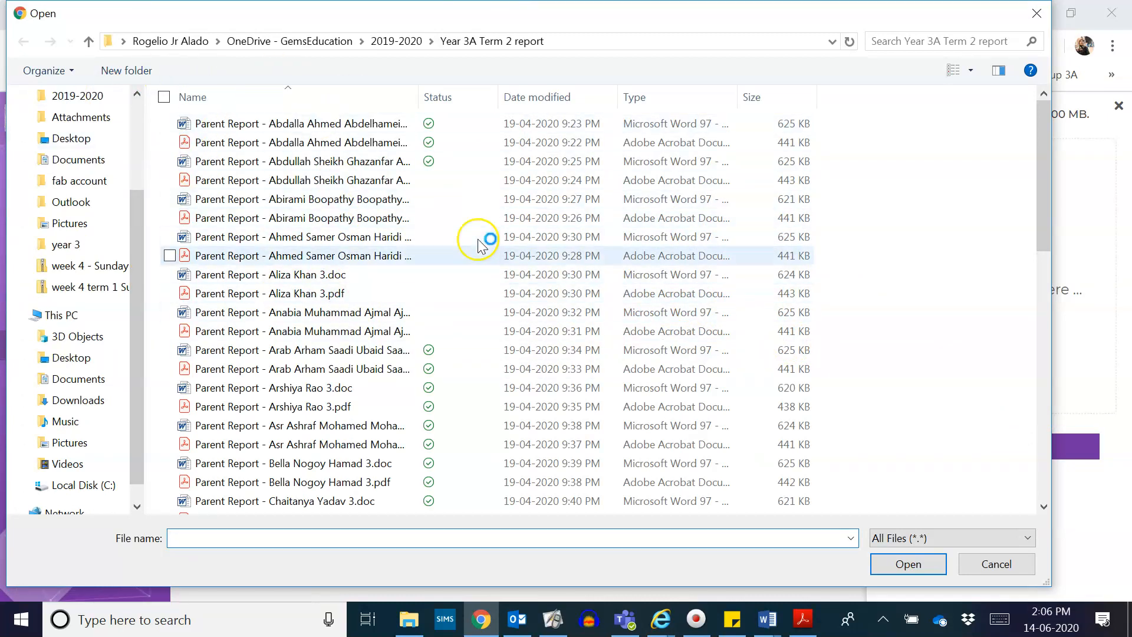
left_click(138, 101)
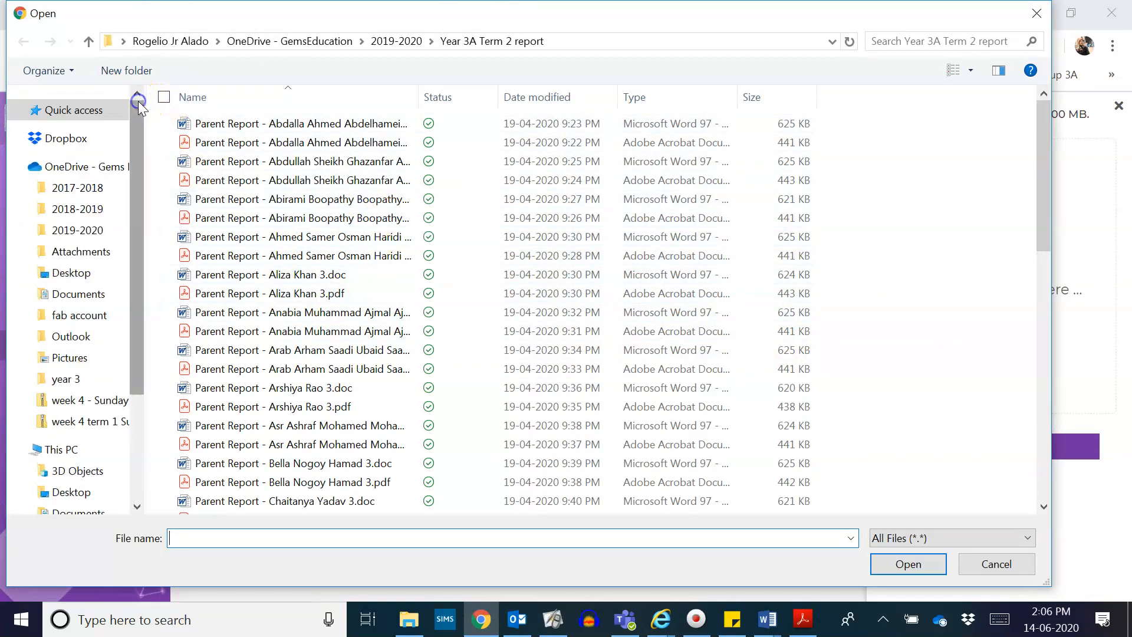
left_click(299, 142)
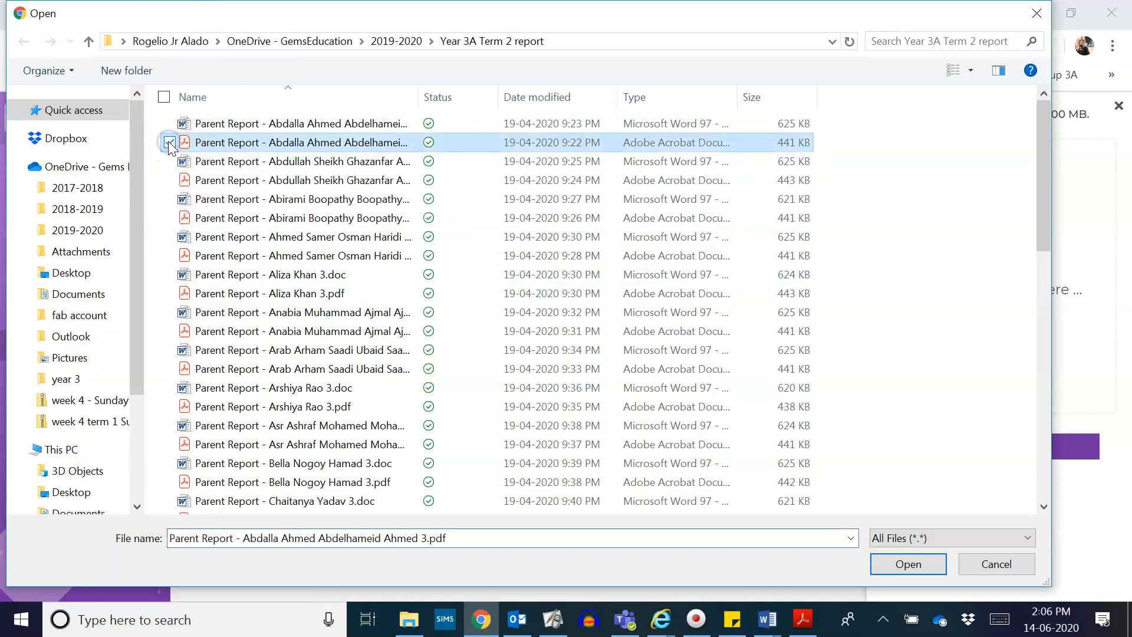
left_click(168, 143)
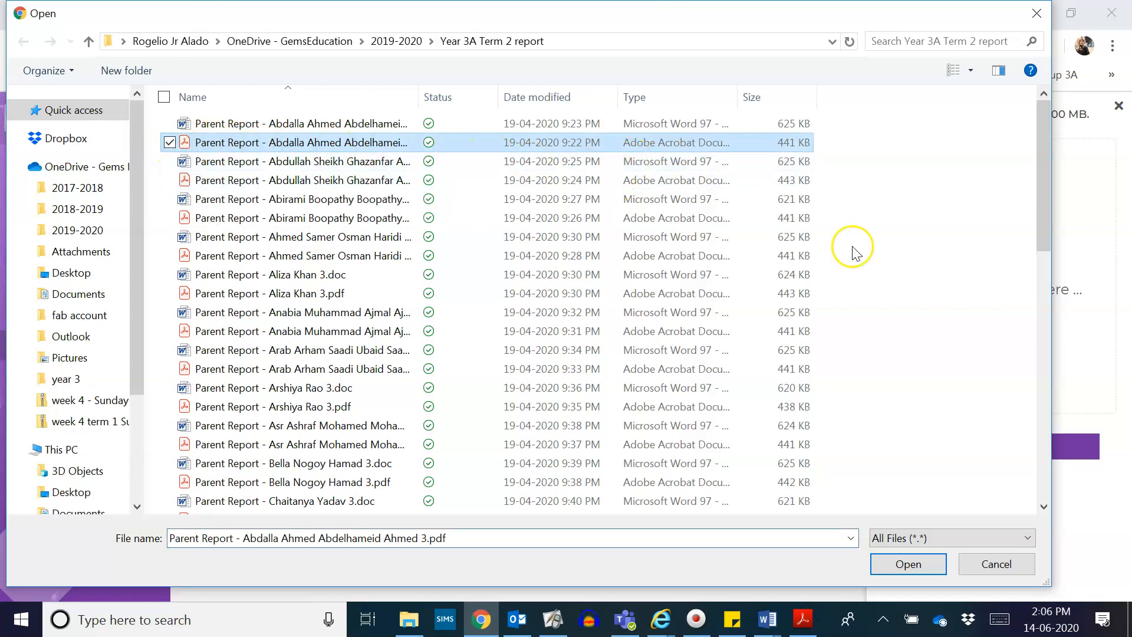
left_click(908, 564)
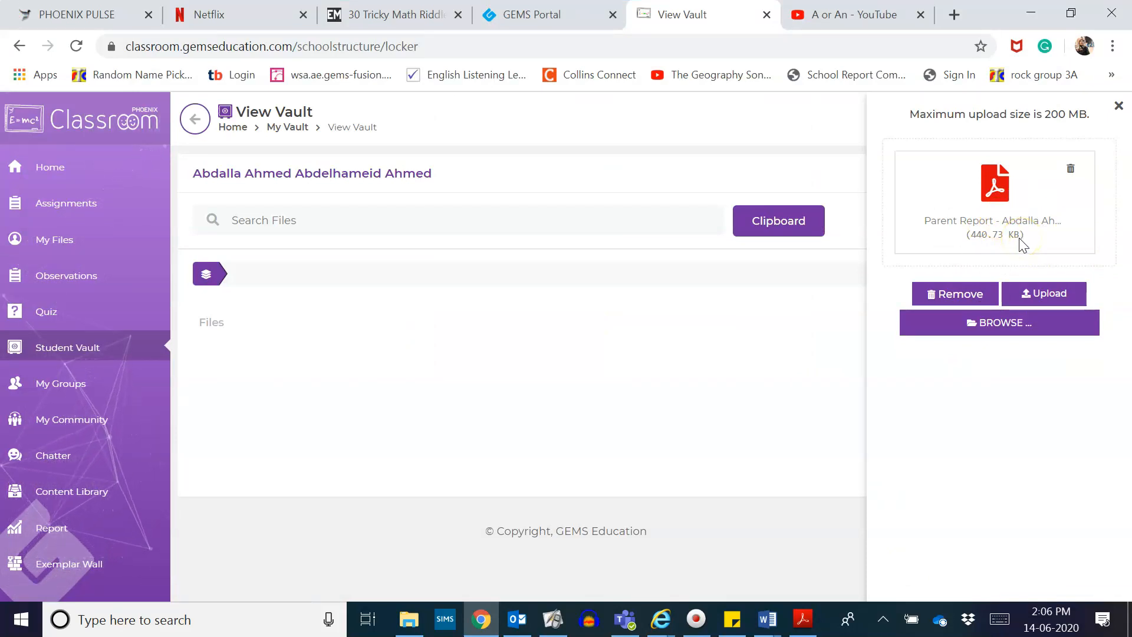
mouse_move(1043, 294)
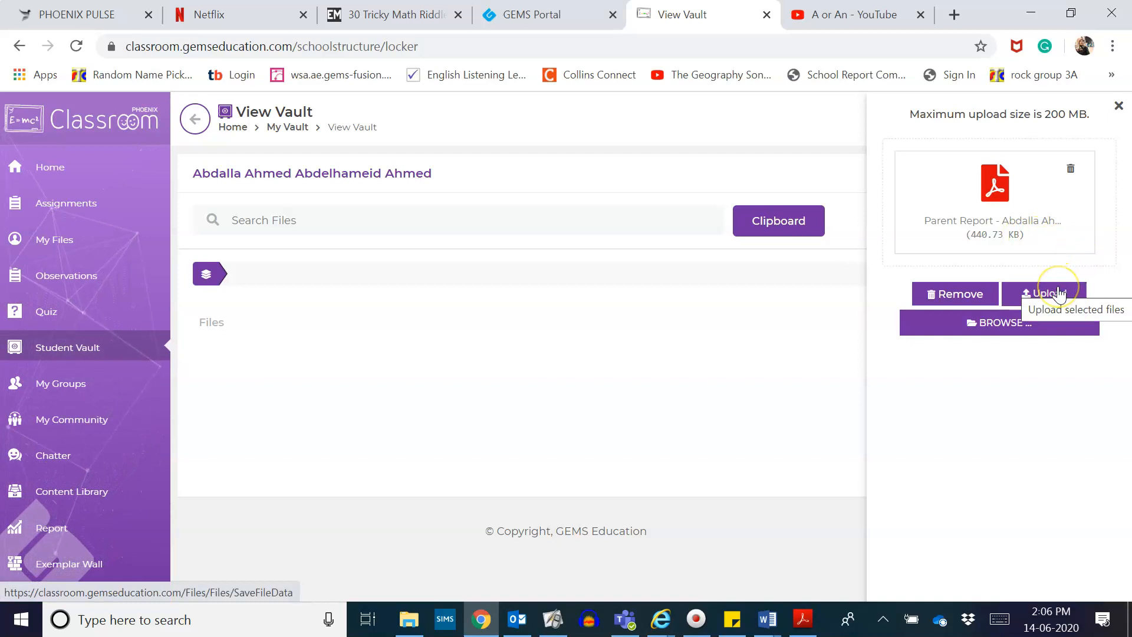
- Upload the attached PDF so it appears in the vault's file list
left_click(1047, 293)
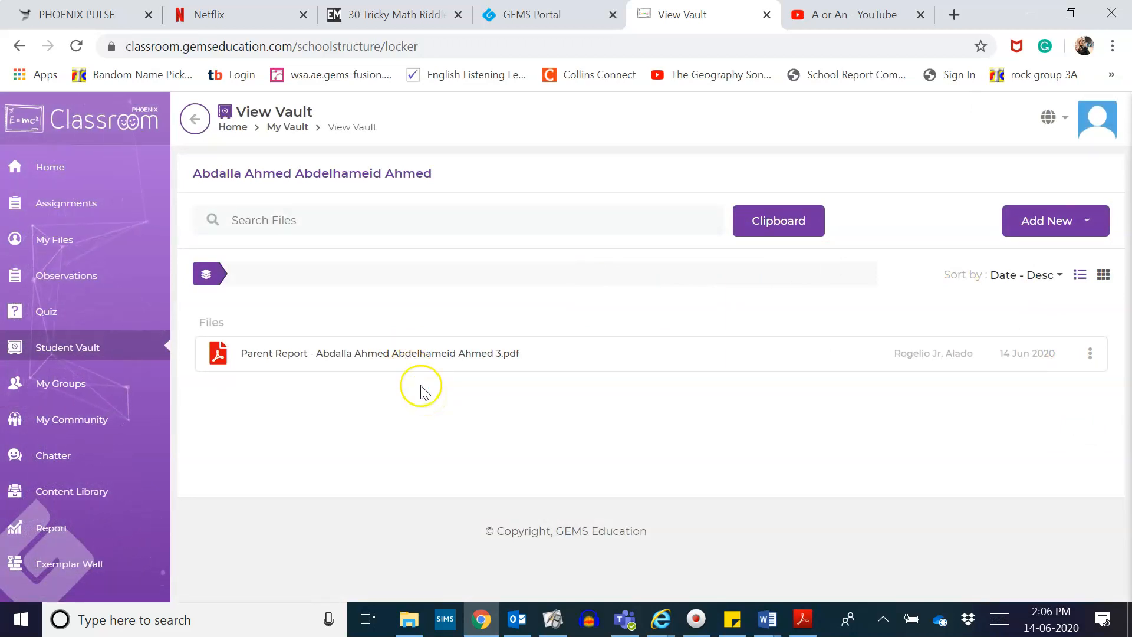
- Add a new File and drag the student's Parent Report .doc onto the drop area
left_click(1054, 221)
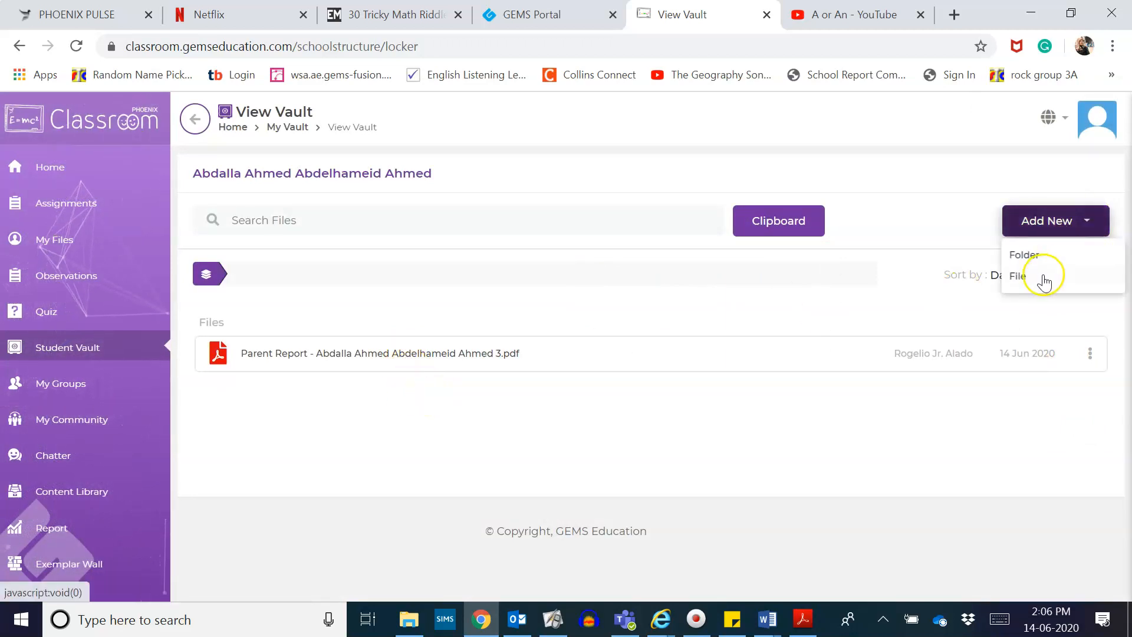
left_click(1019, 275)
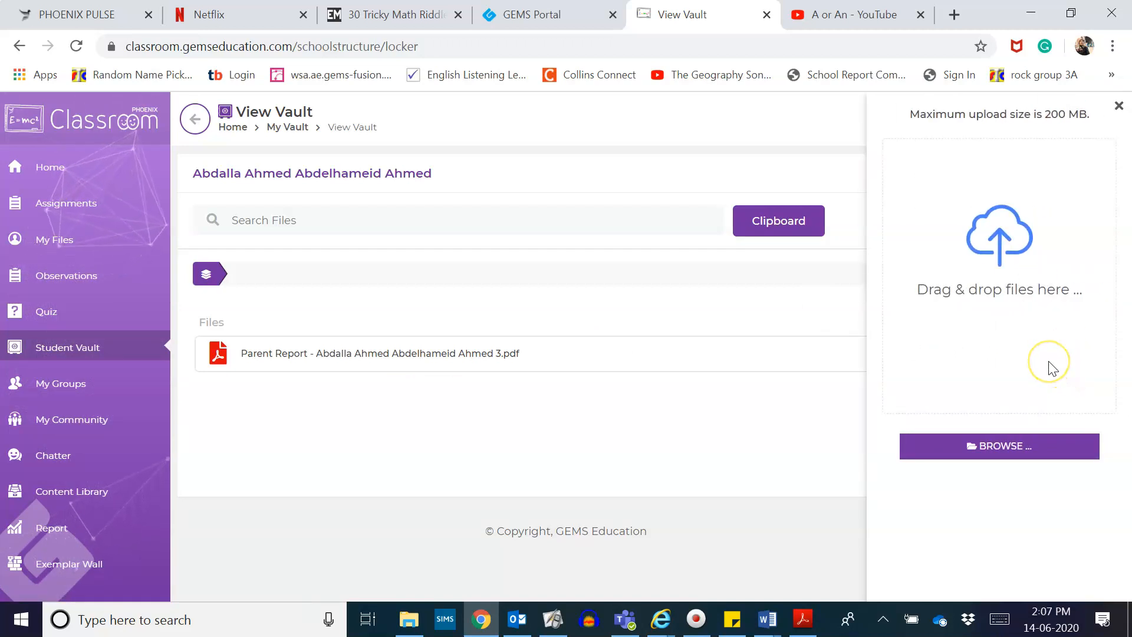
mouse_move(1010, 282)
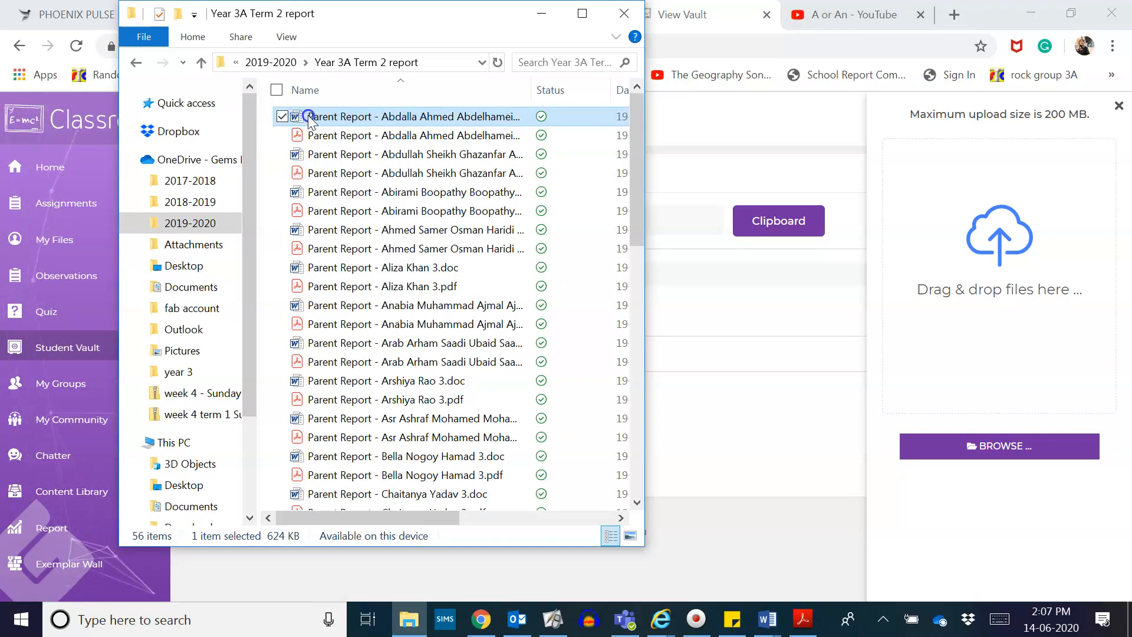
left_click_drag(311, 116, 1004, 279)
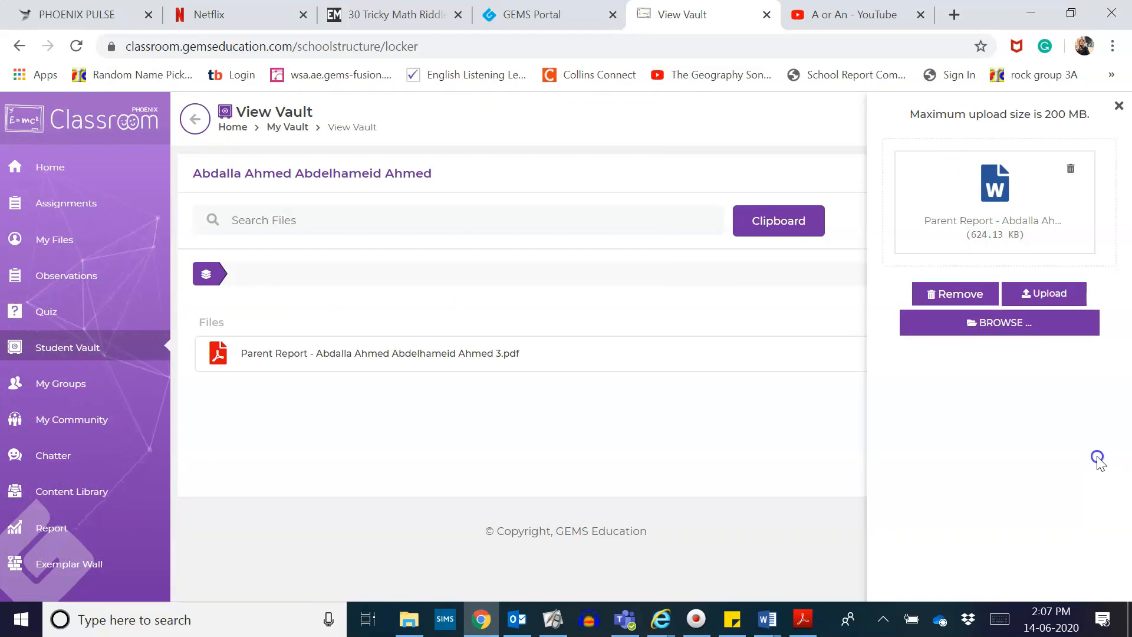
- Upload the attached .doc so the vault lists both report versions
left_click(1043, 294)
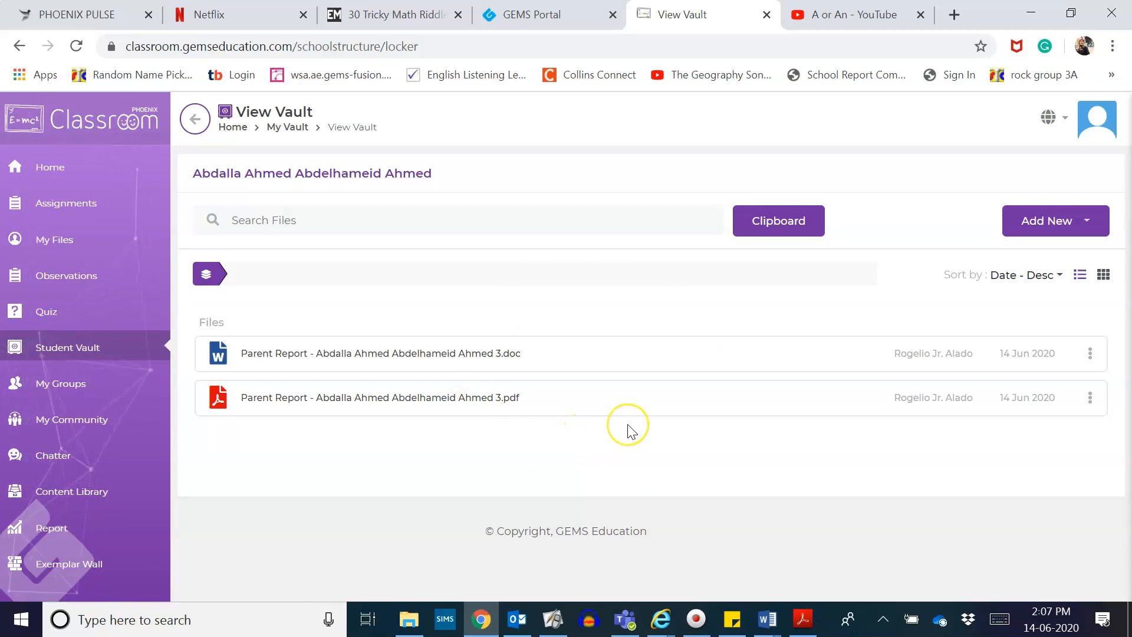
mouse_move(629, 430)
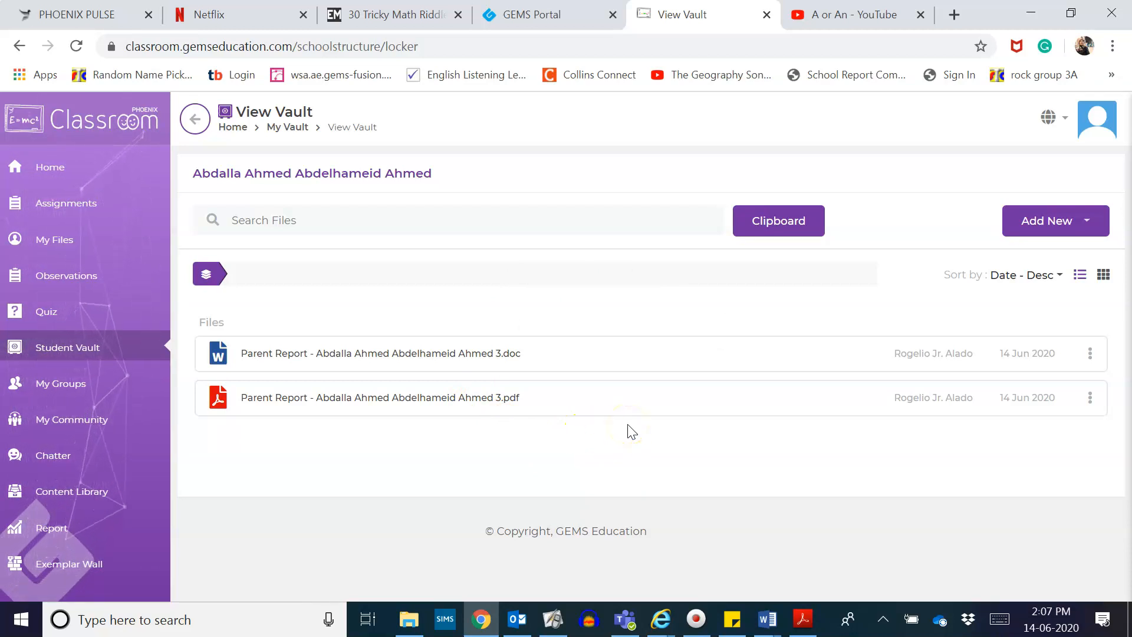